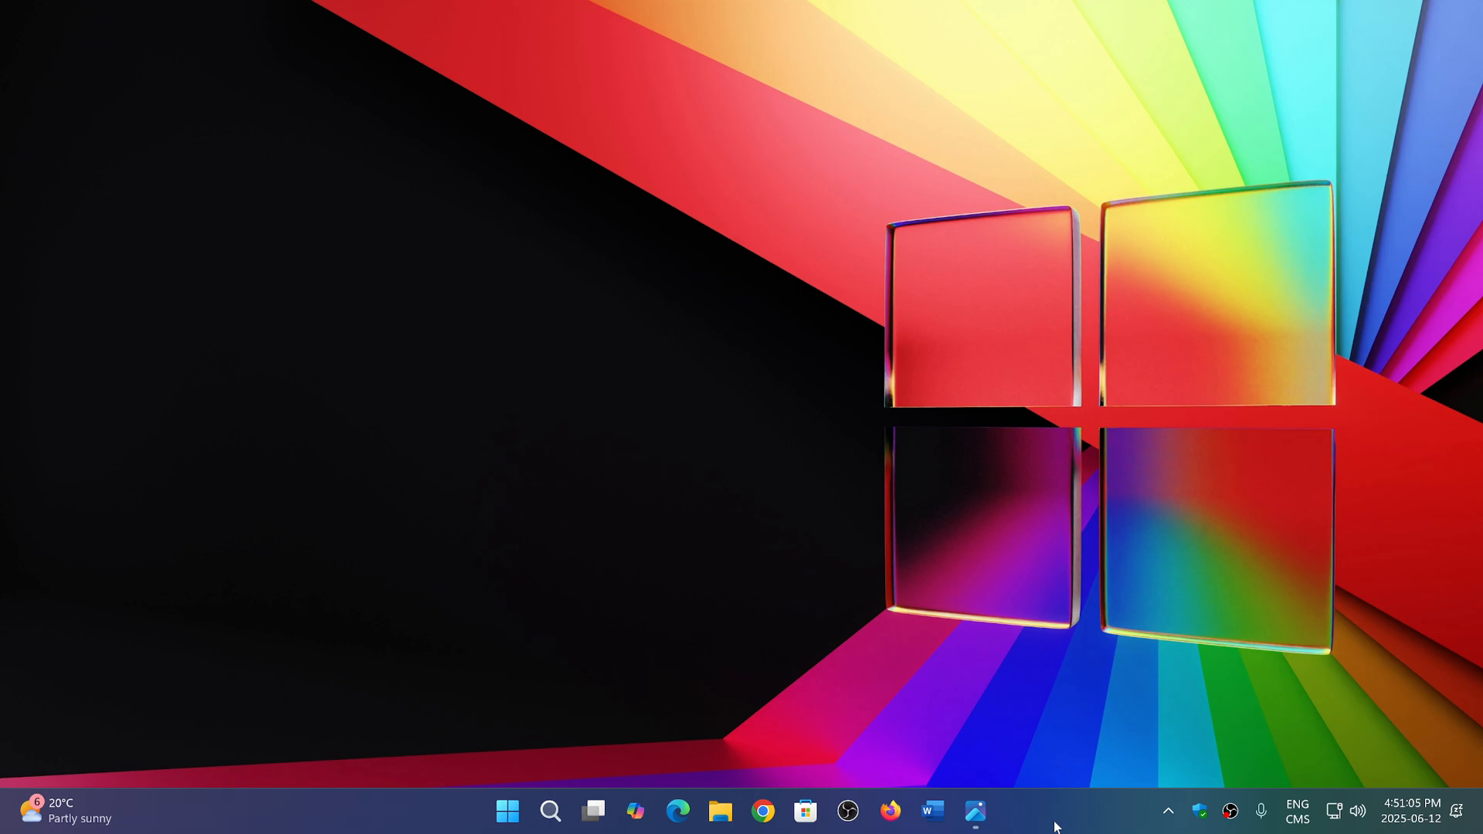
pyautogui.moveTo(1053, 746)
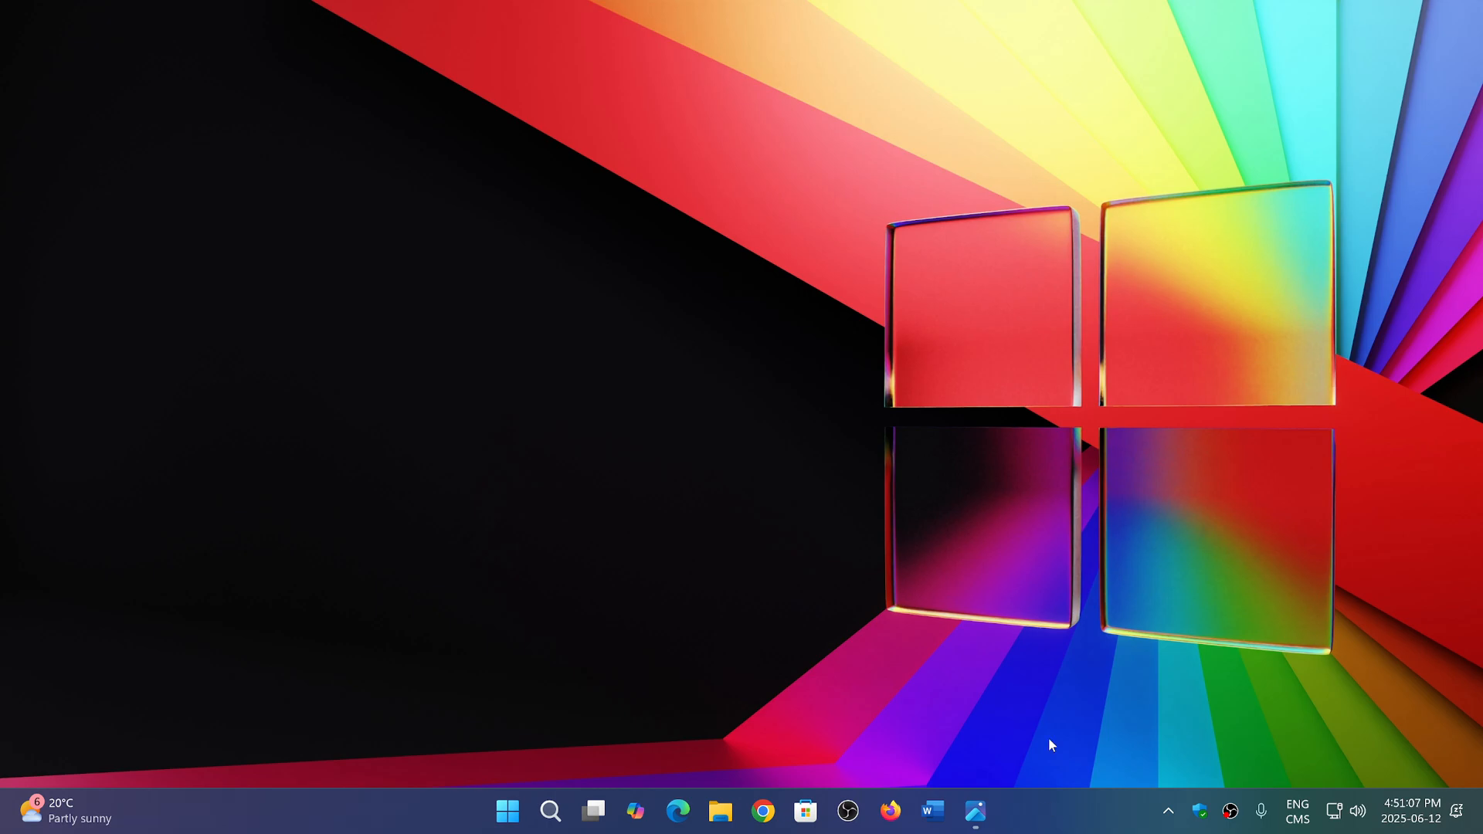
pyautogui.moveTo(975, 810)
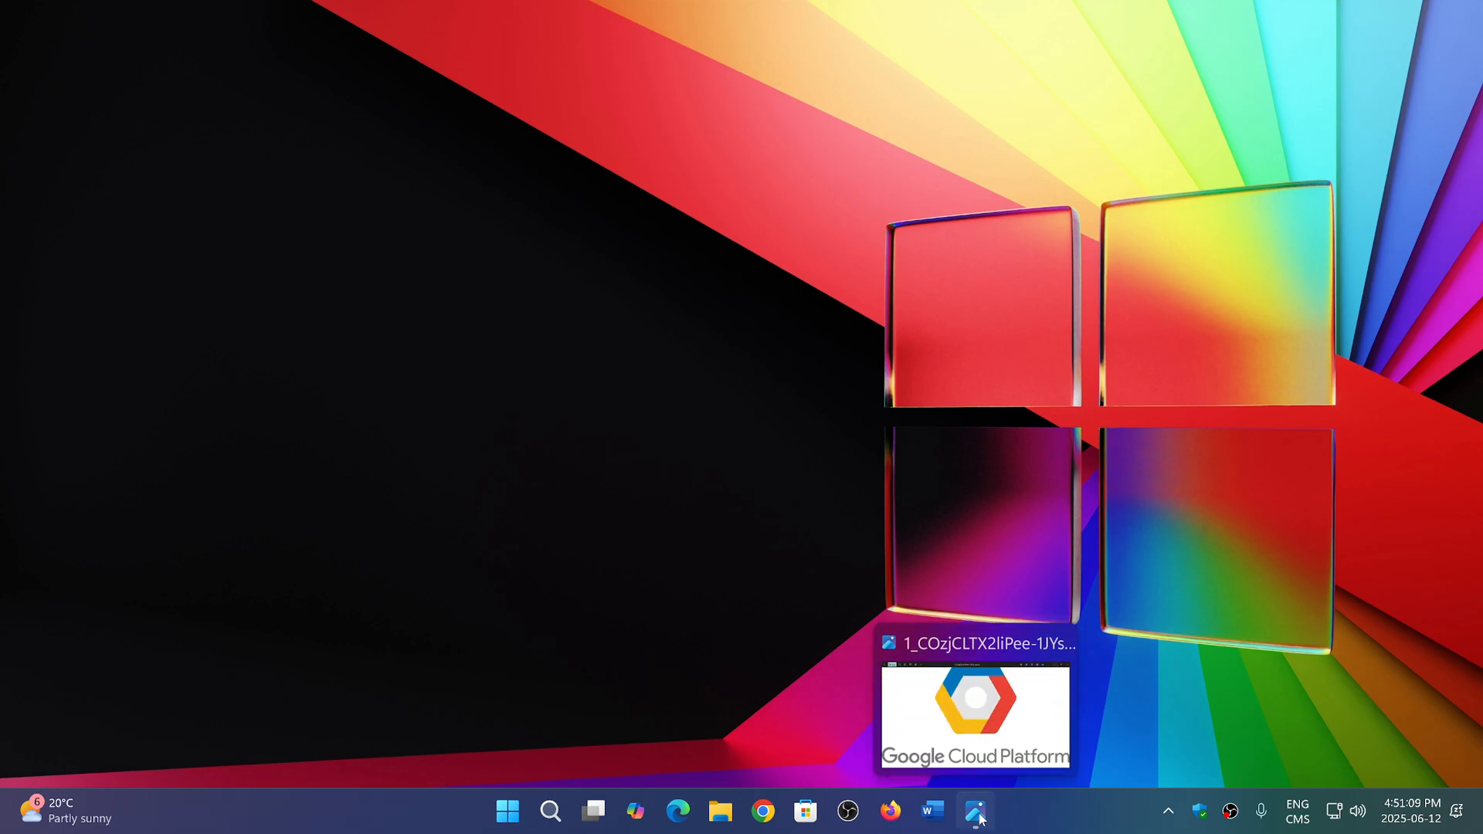